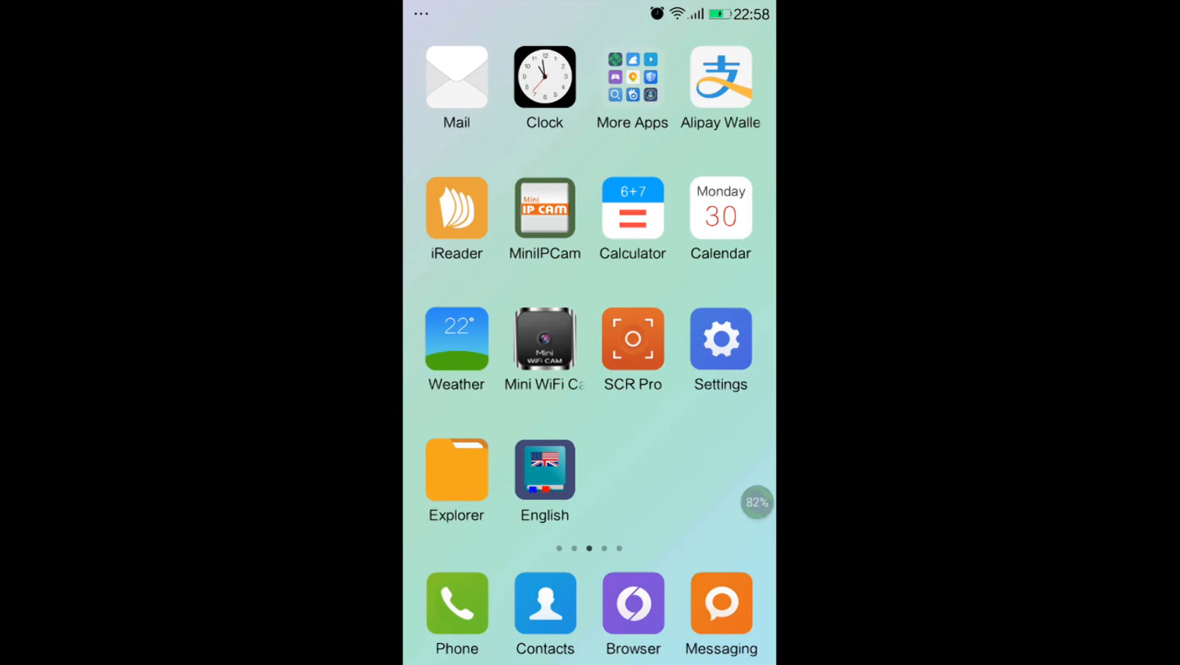
Launch Mini WiFi Cam to add camera RCAM-007249-CJCPN named My camera, user admin.
click(544, 340)
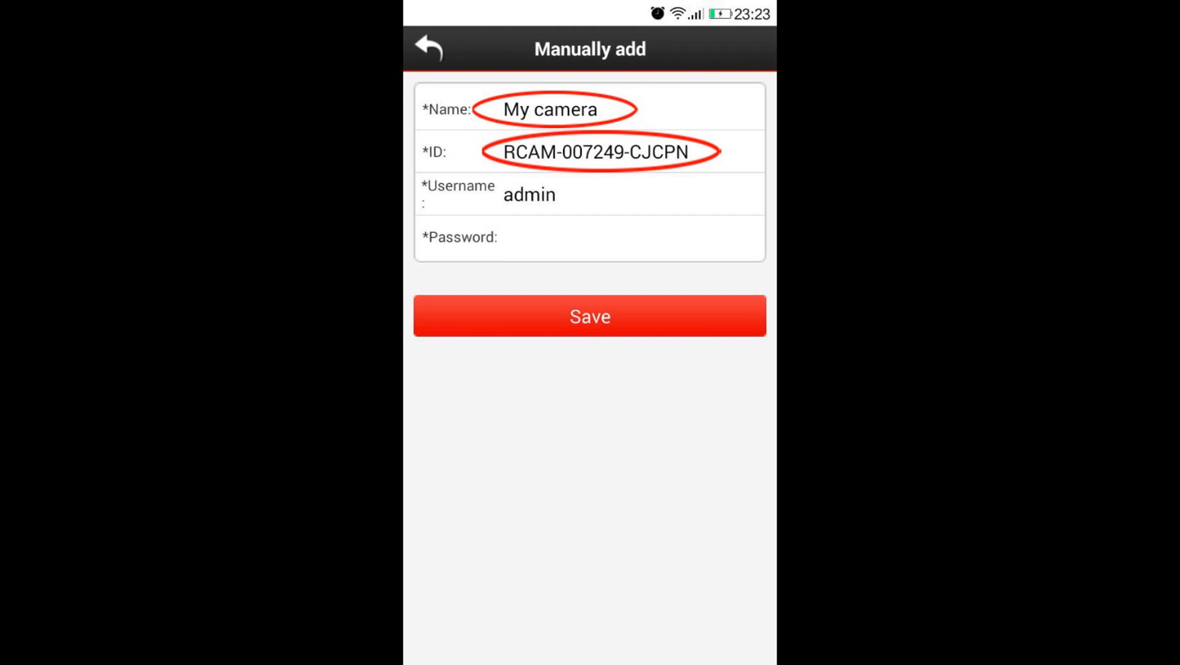
Save the new camera, then trim my camera's gallery to 9 photos and 6 videos.
click(589, 315)
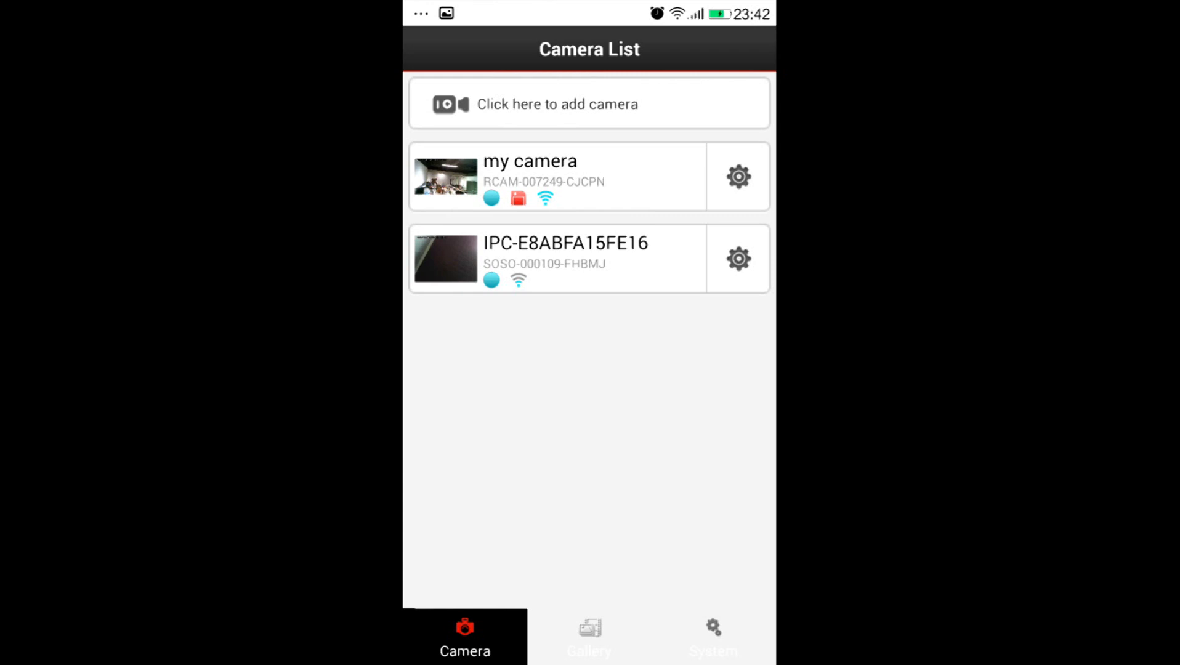
click(589, 635)
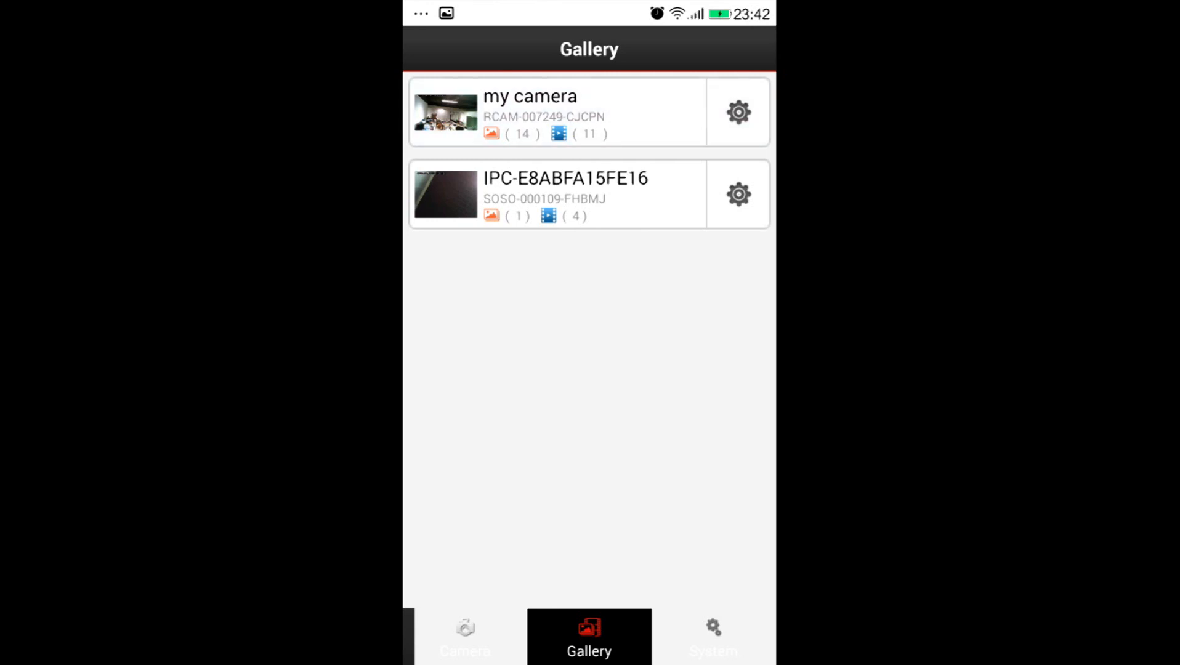
click(529, 112)
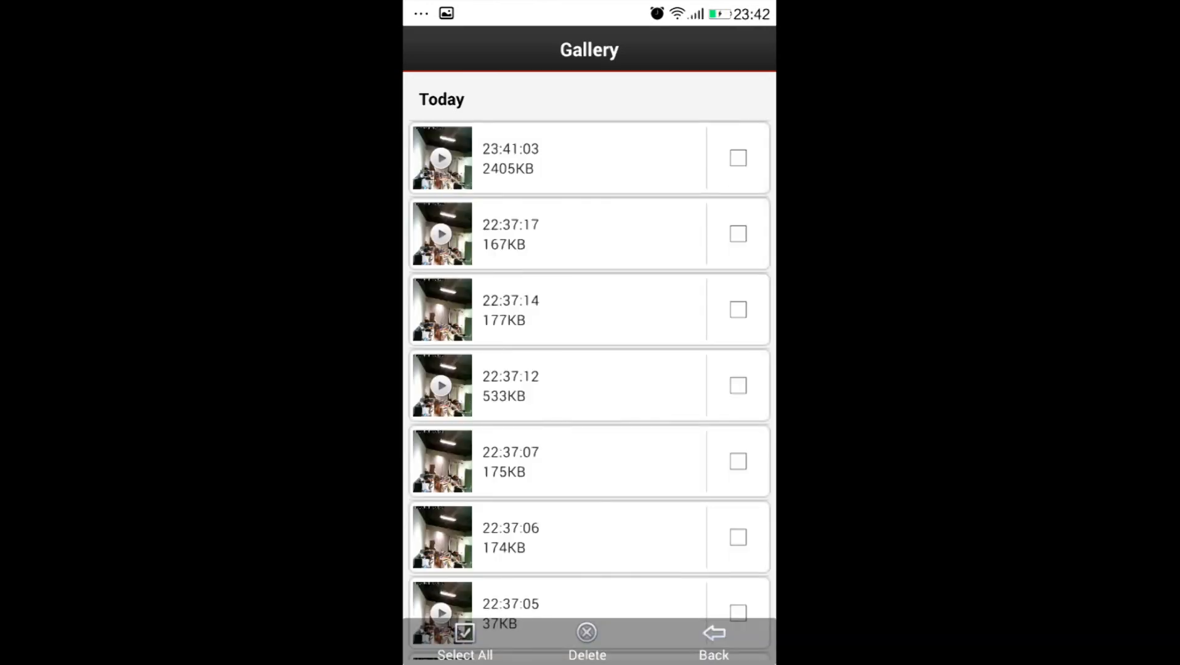
click(712, 639)
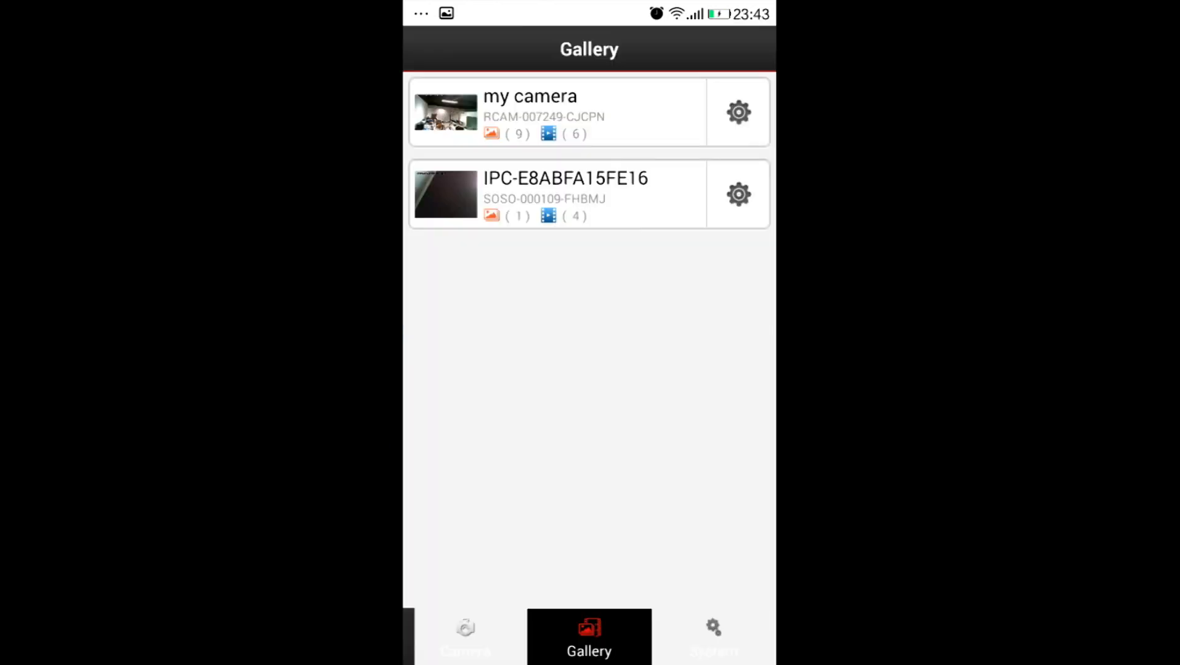
View version 25.0.0.0.1 in the System tab, then leave the version screen.
click(712, 636)
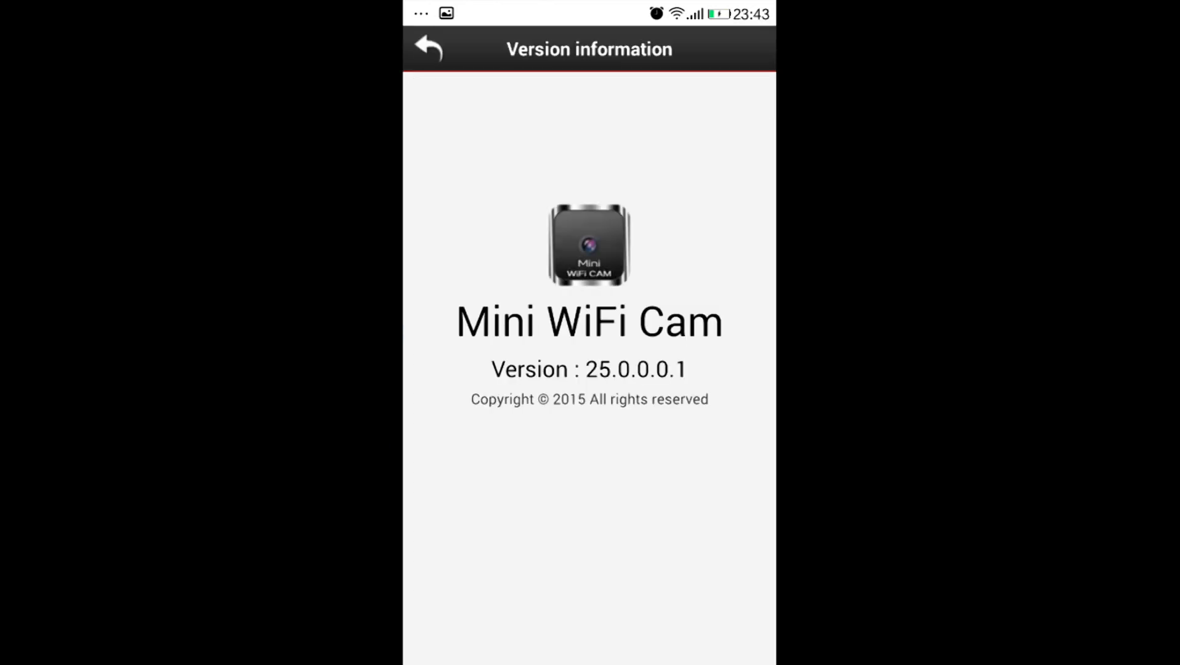
click(427, 48)
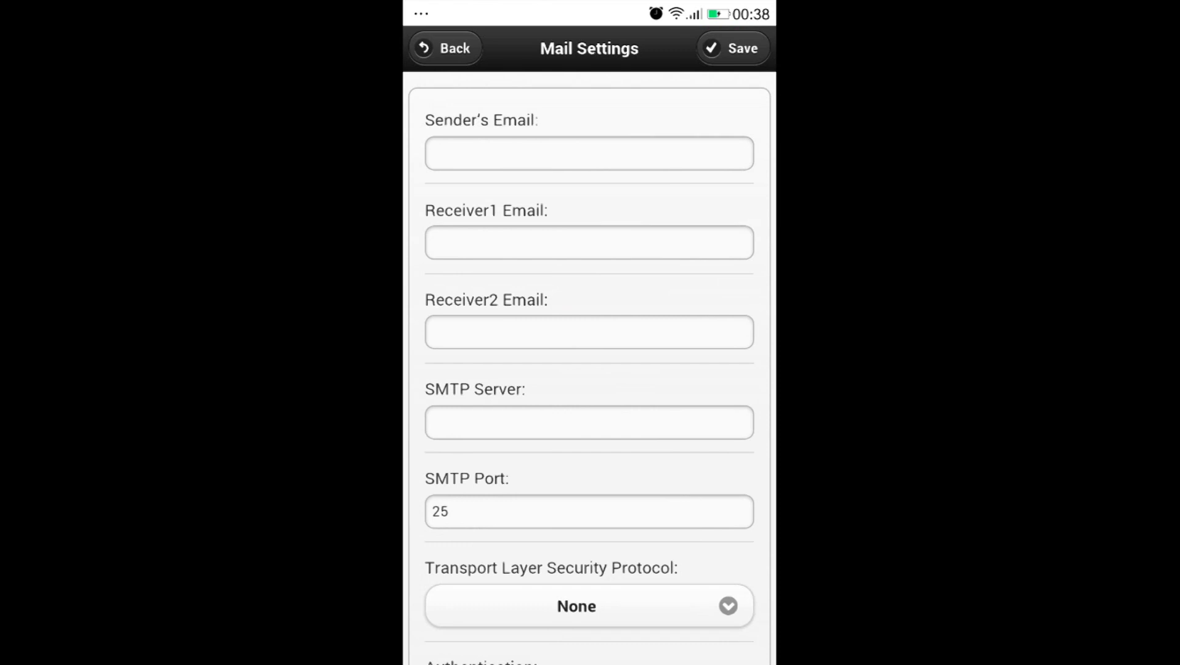
Leave Mail Settings, check alarm settings (email sending on, recording off), then leave.
click(444, 48)
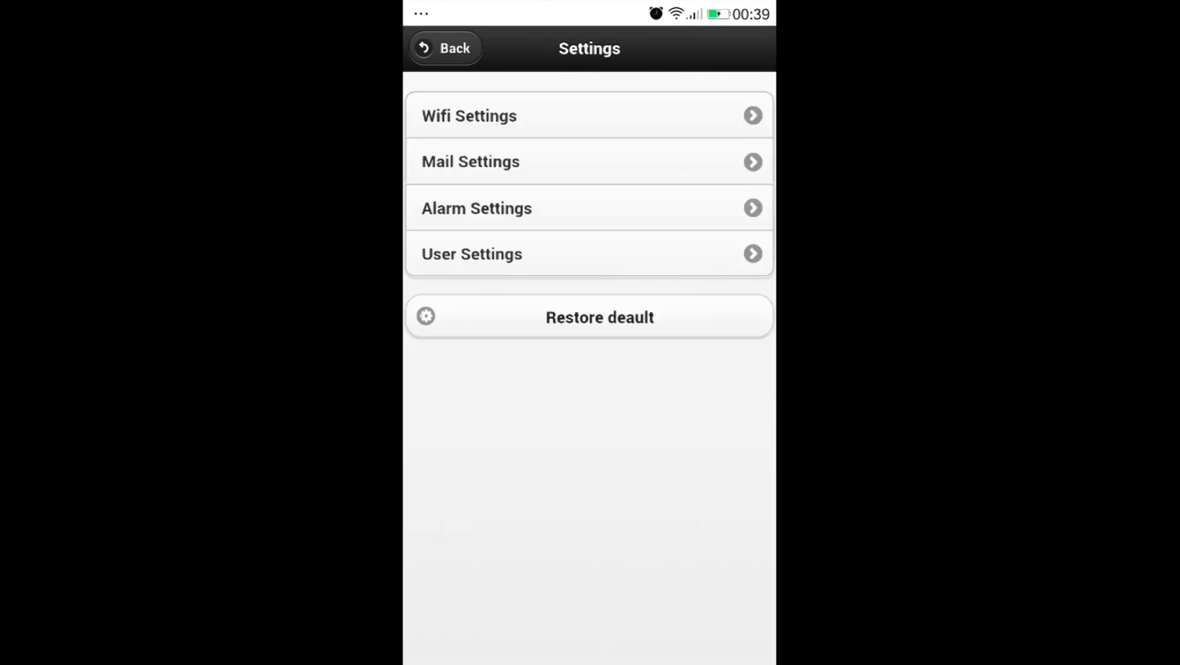
click(476, 207)
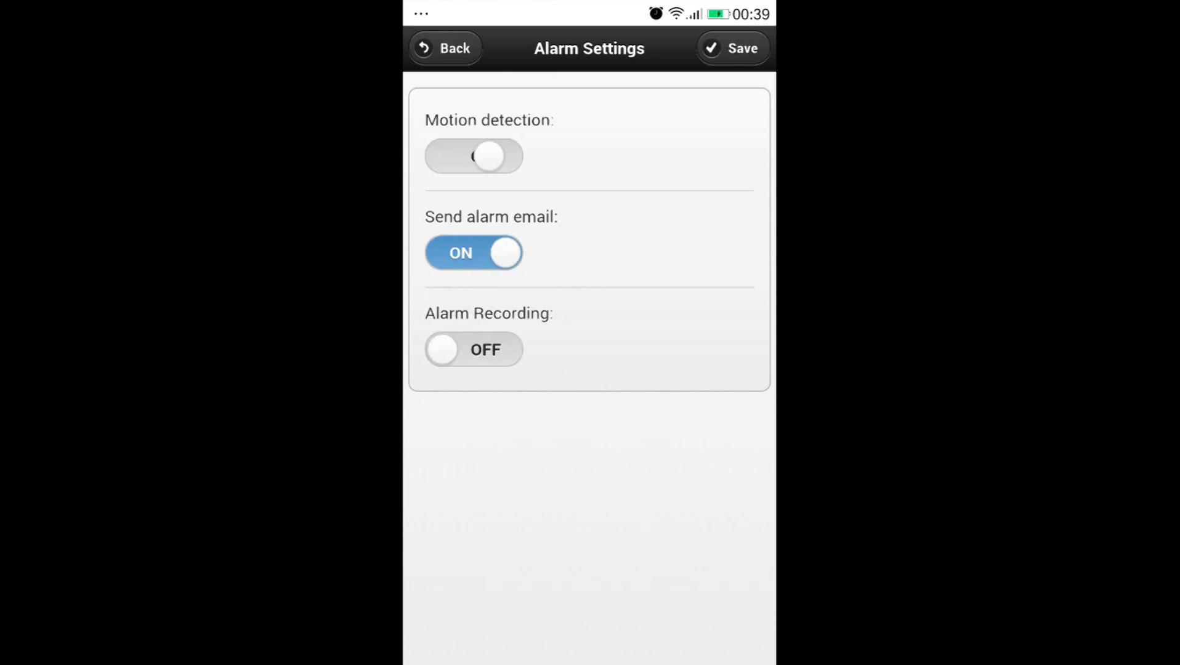
click(444, 47)
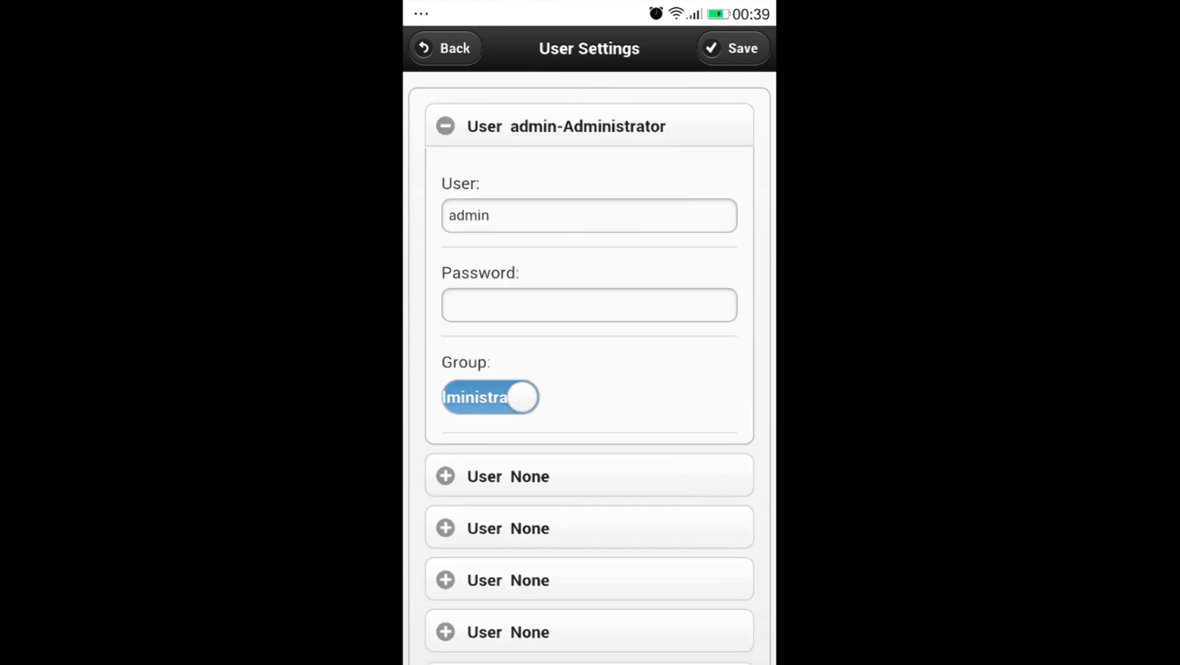
Leave User Settings, with admin listed as Administrator, for the camera settings menu.
click(444, 47)
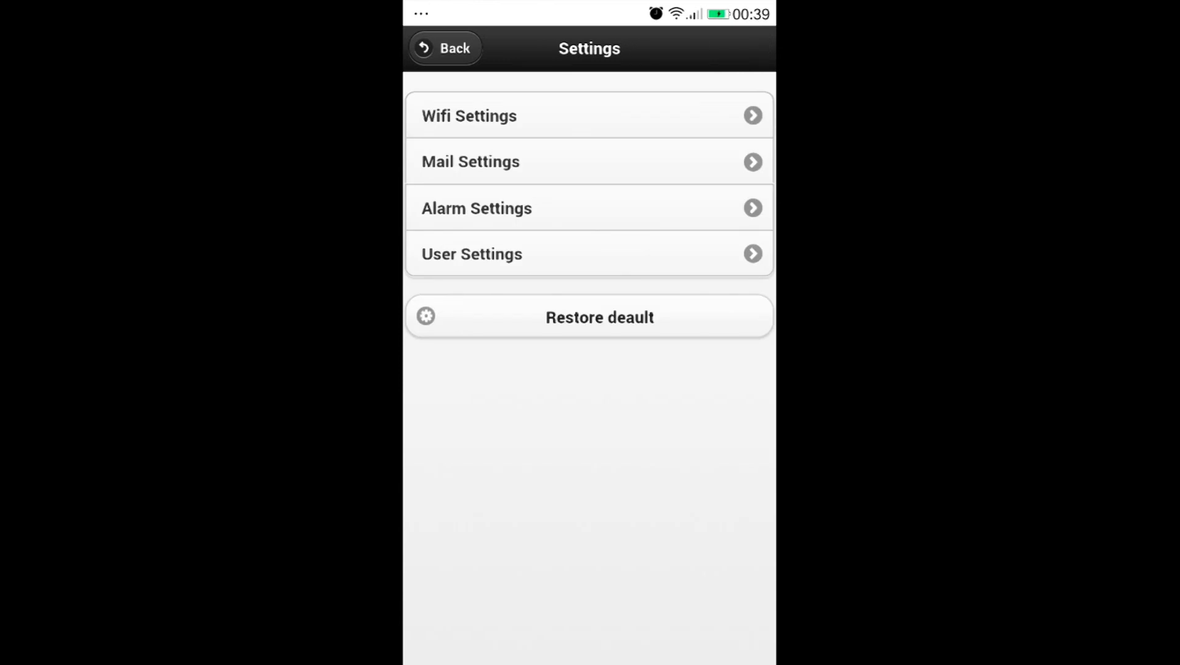